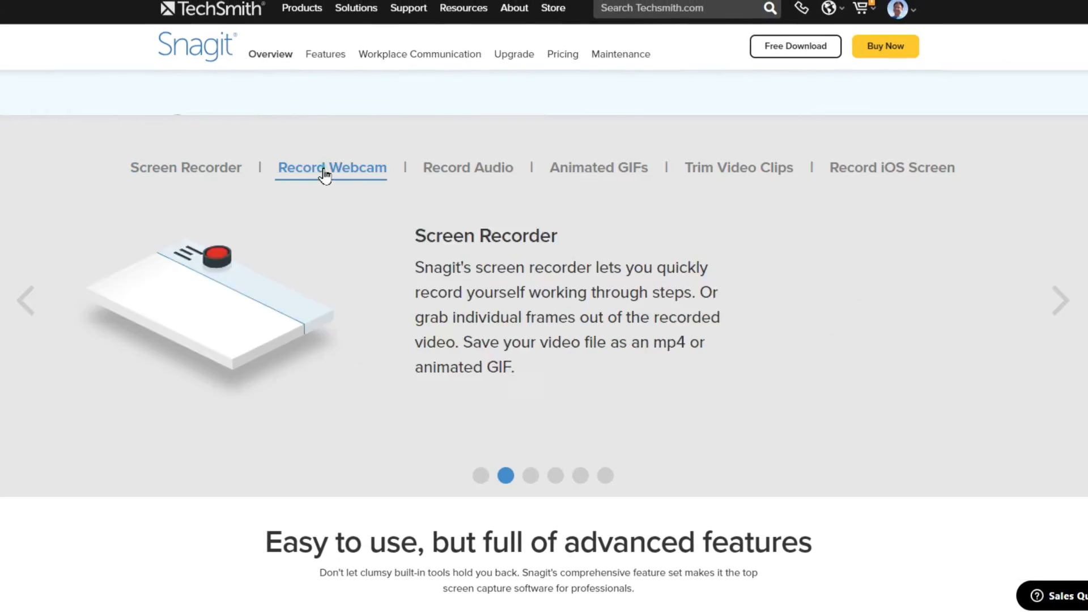
Show the Record Webcam feature description in the Snagit overview carousel and scroll down the page.
{"action": "left_click", "coordinate": [467, 167]}
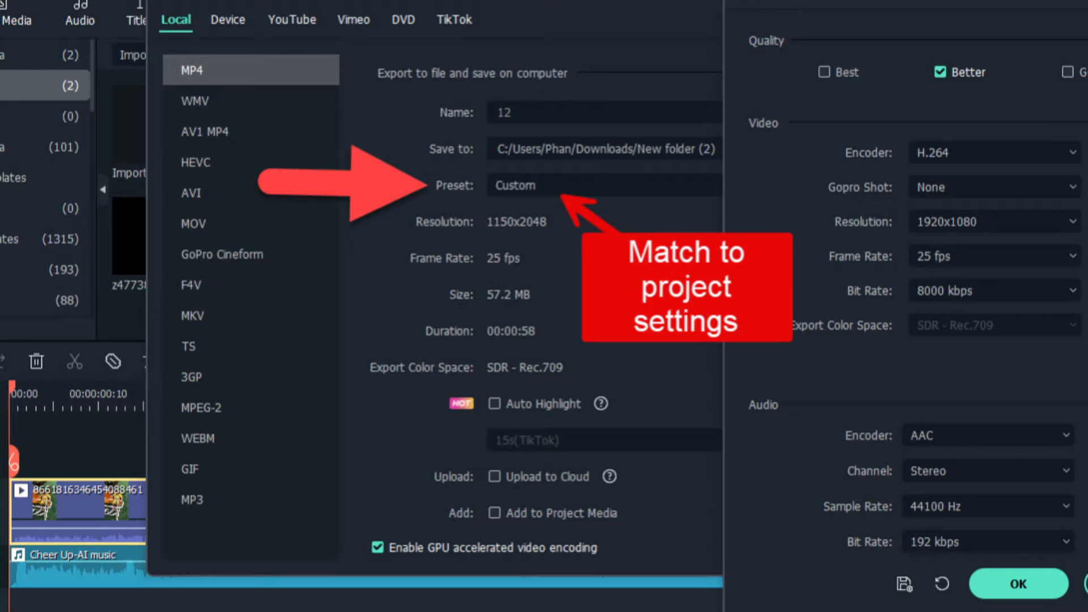
{"action": "scroll", "scroll_direction": "down", "scroll_amount": 3}
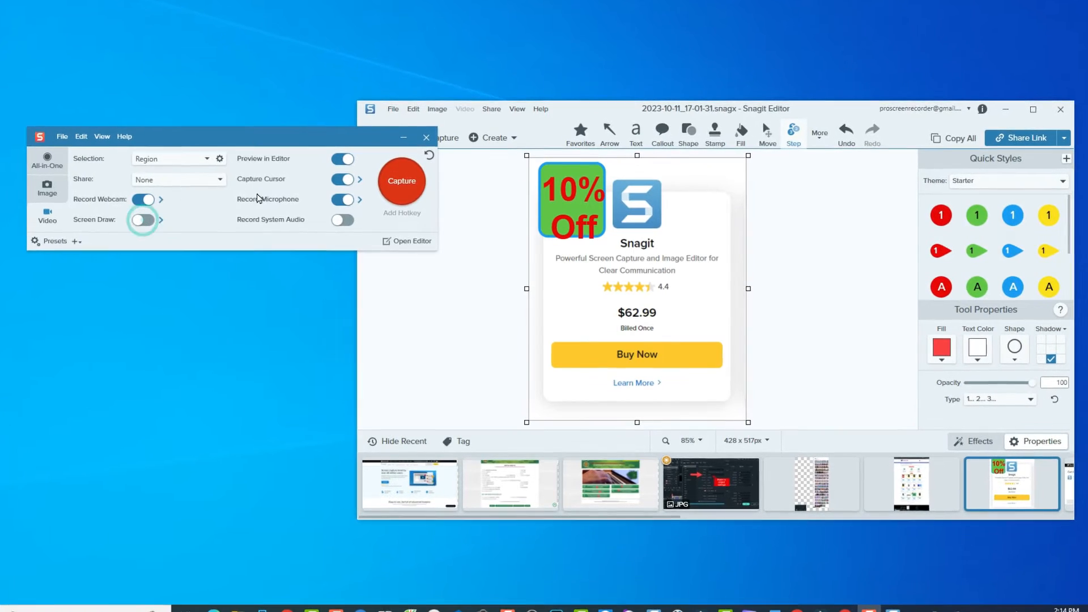
Start a Scrolling Capture from the tall recent capture and scroll the coupon deals page toward the bottom.
{"action": "left_click", "coordinate": [360, 179]}
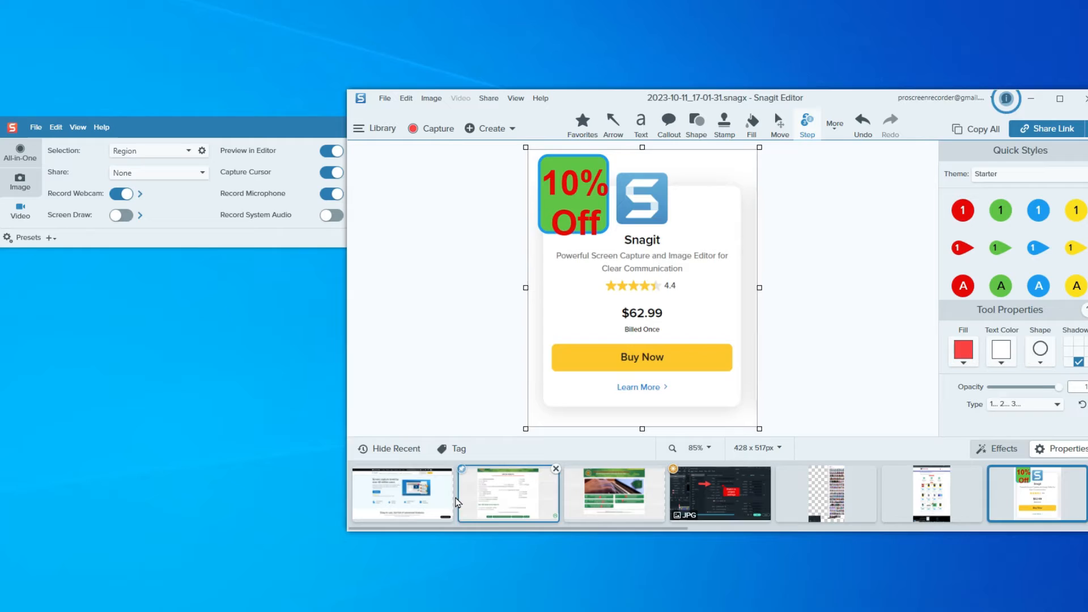
{"action": "left_click", "coordinate": [940, 498]}
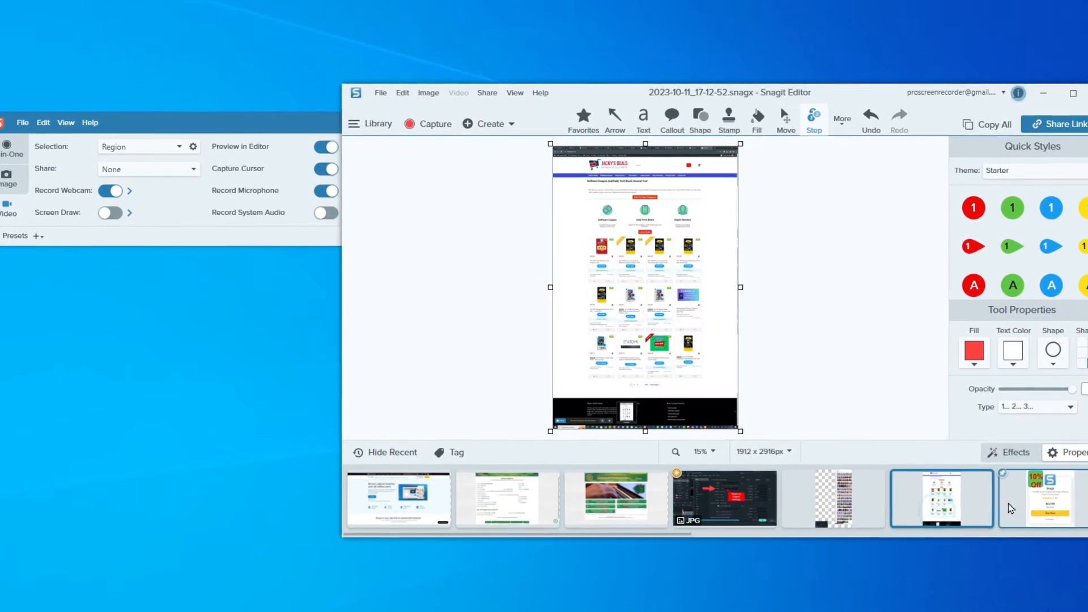
{"action": "left_click", "coordinate": [670, 114]}
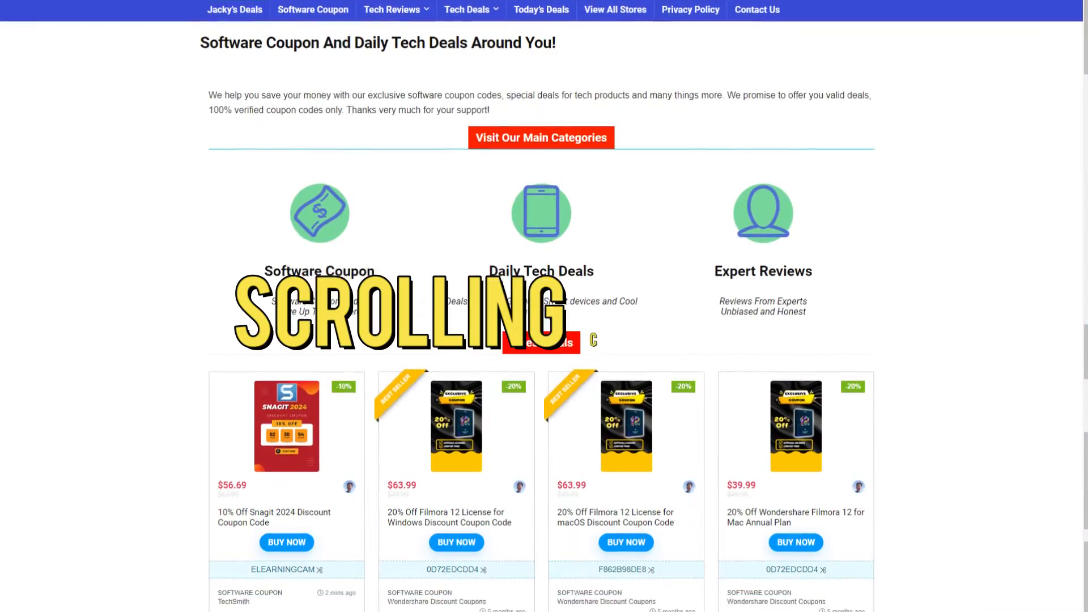
{"action": "scroll", "scroll_direction": "down", "scroll_amount": 3}
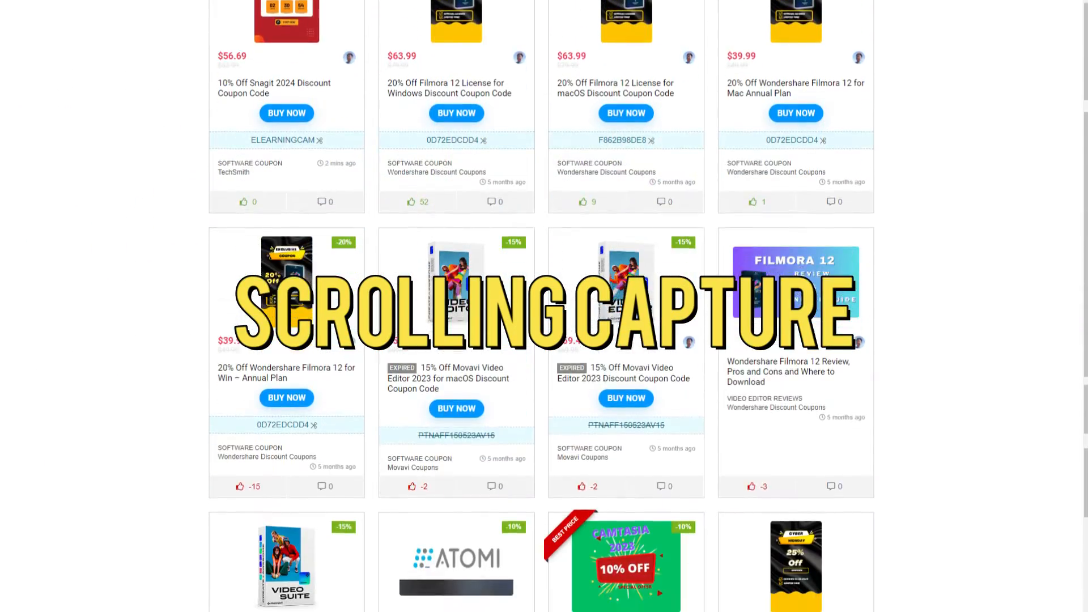
{"action": "scroll", "scroll_direction": "down", "scroll_amount": 3}
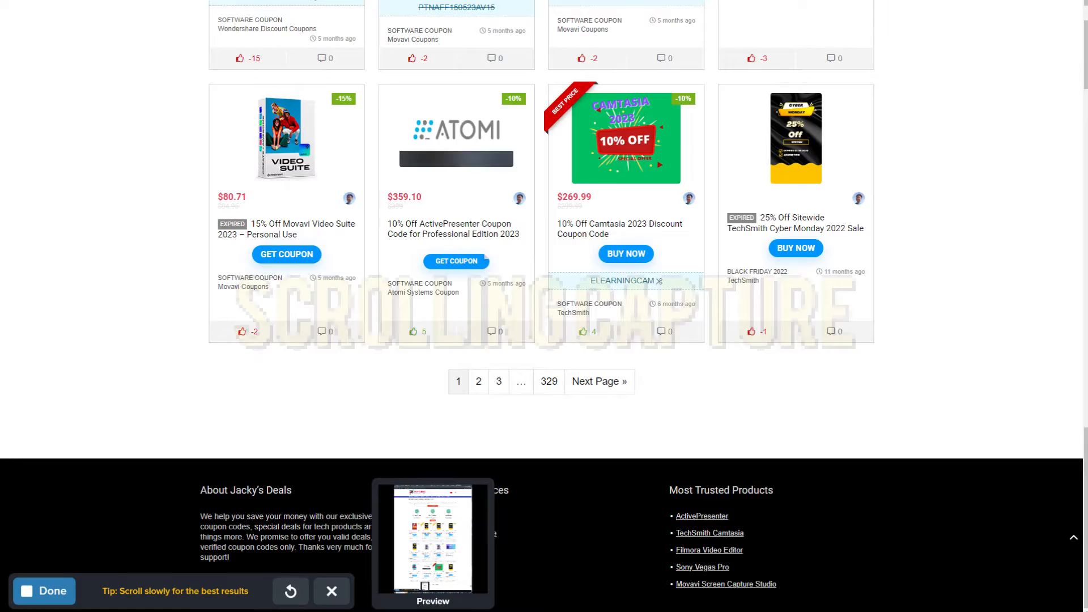
Finish the scrolling capture, play the webcam video, then move to the cart details image with the Arrow tool.
{"action": "left_click", "coordinate": [43, 590]}
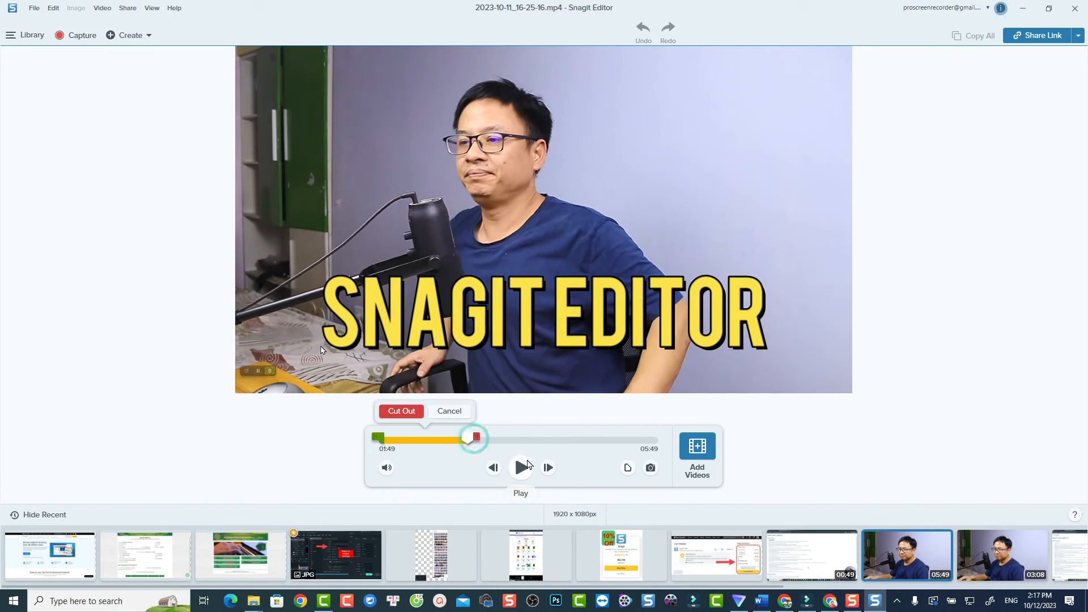
{"action": "left_click", "coordinate": [717, 555]}
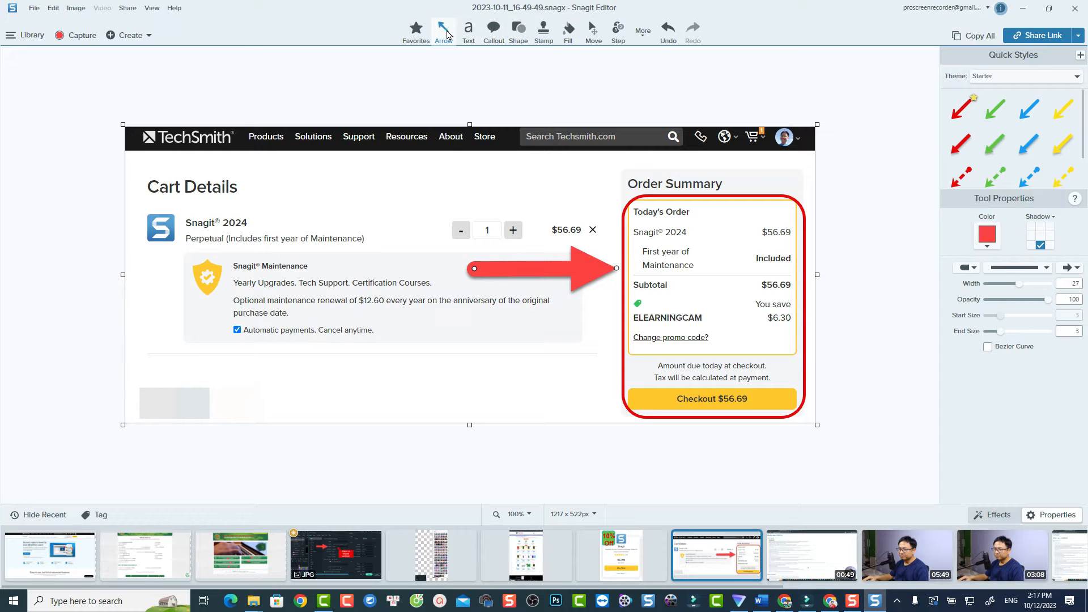
{"action": "left_click", "coordinate": [993, 108]}
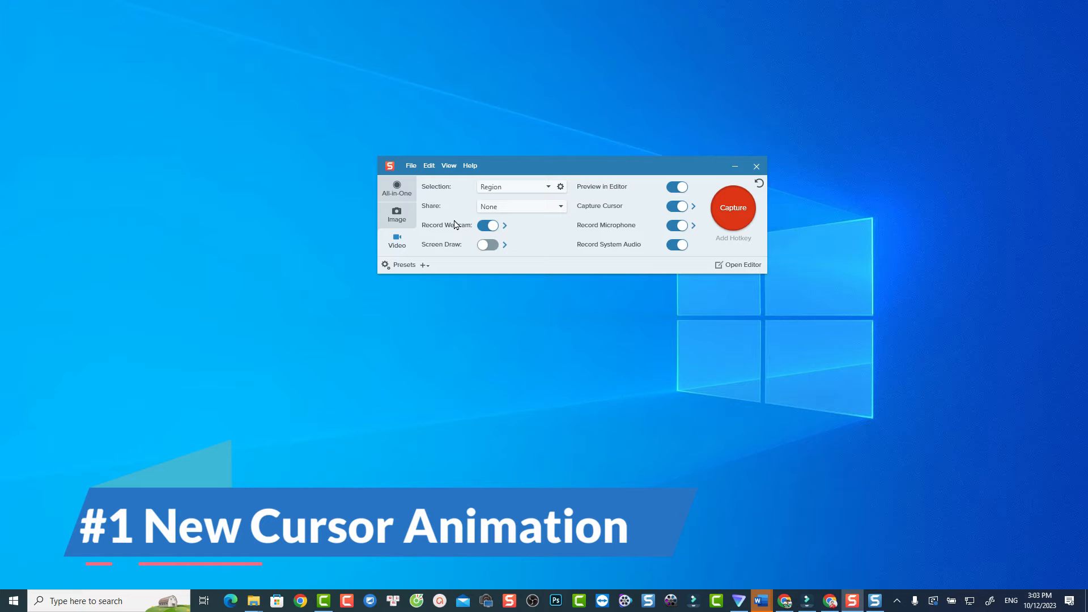
{"action": "mouse_move", "coordinate": [403, 204]}
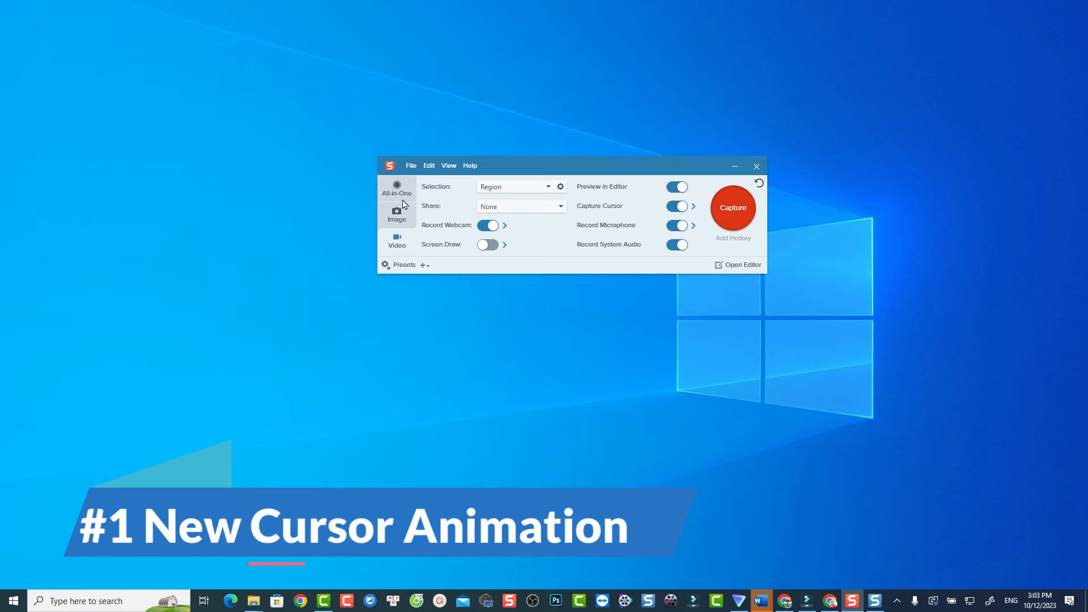
Switch from All-in-One to Video capture settings and bring up the Capture Cursor options.
{"action": "left_click", "coordinate": [396, 214]}
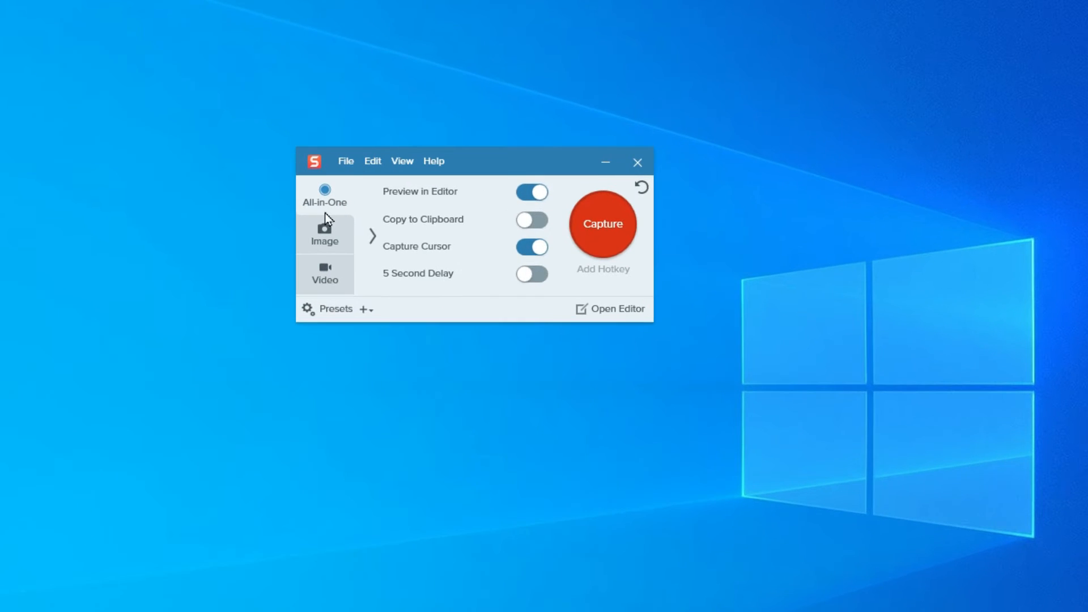
{"action": "left_click", "coordinate": [324, 273]}
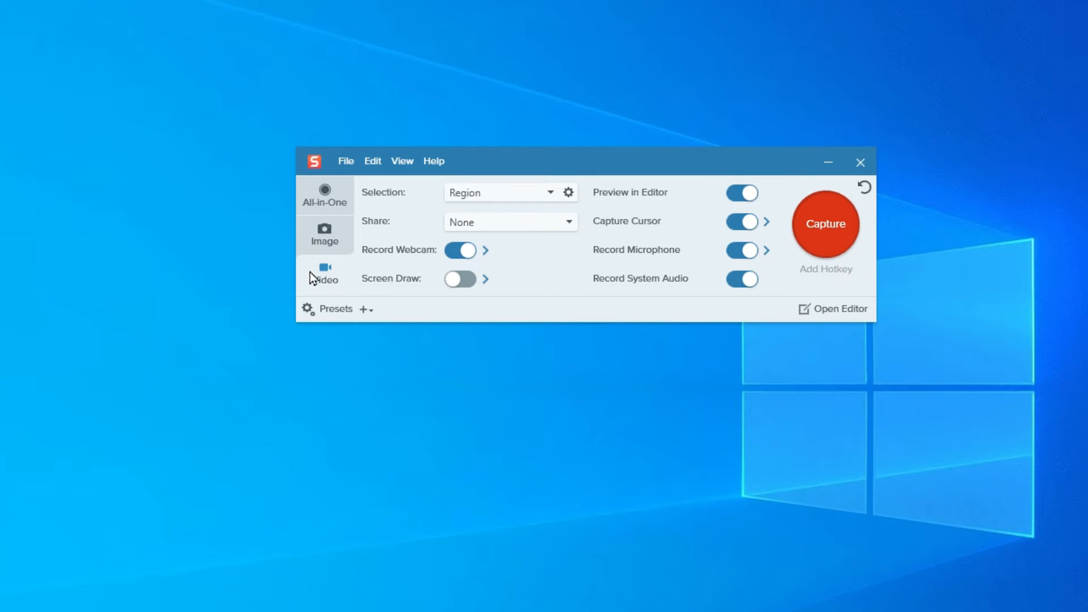
{"action": "mouse_move", "coordinate": [330, 288]}
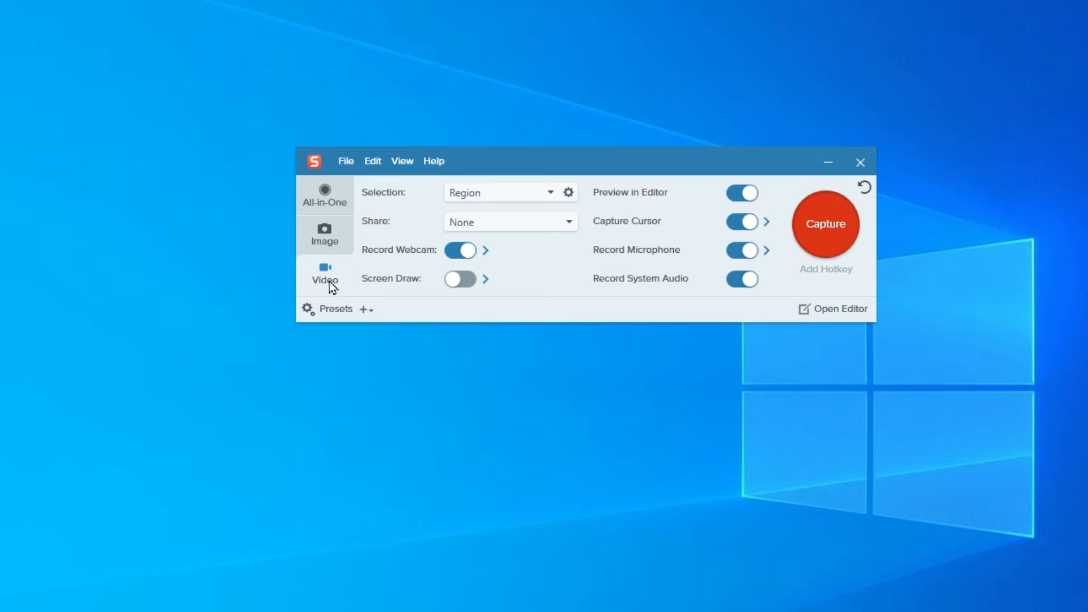
{"action": "left_click", "coordinate": [741, 222]}
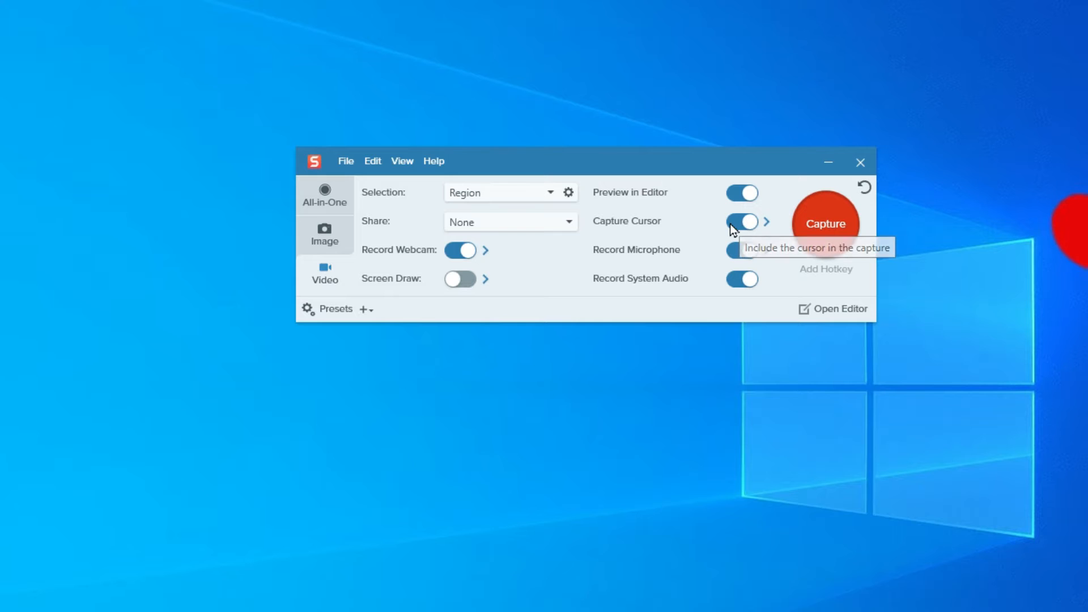
{"action": "mouse_move", "coordinate": [763, 231]}
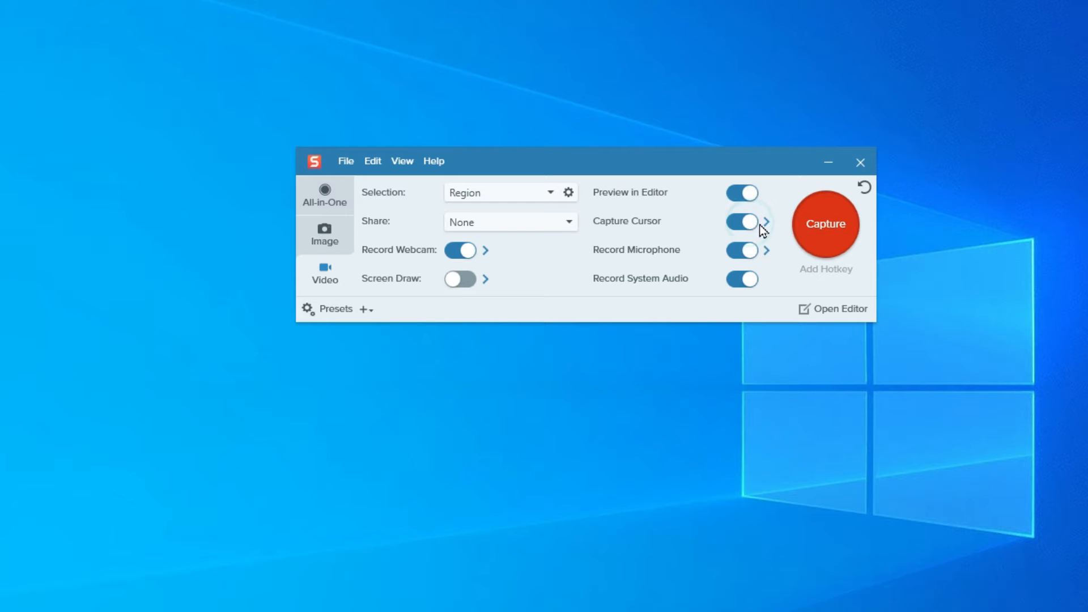
{"action": "left_click", "coordinate": [766, 222]}
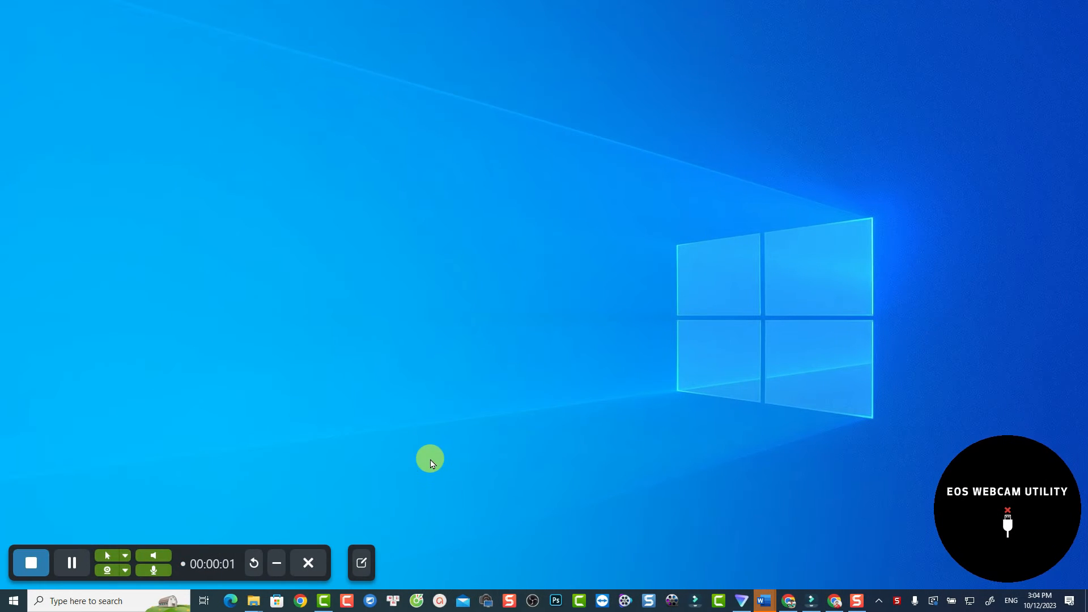
{"action": "mouse_move", "coordinate": [107, 555]}
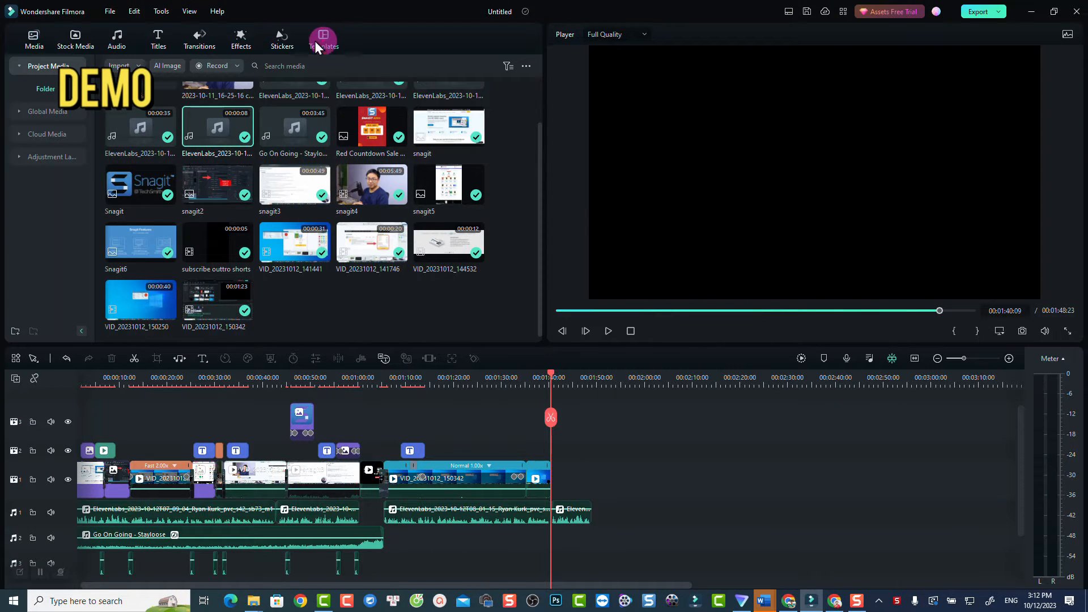
Show the Templates section in Filmora's media toolbar for the demo project.
{"action": "left_click", "coordinate": [241, 38]}
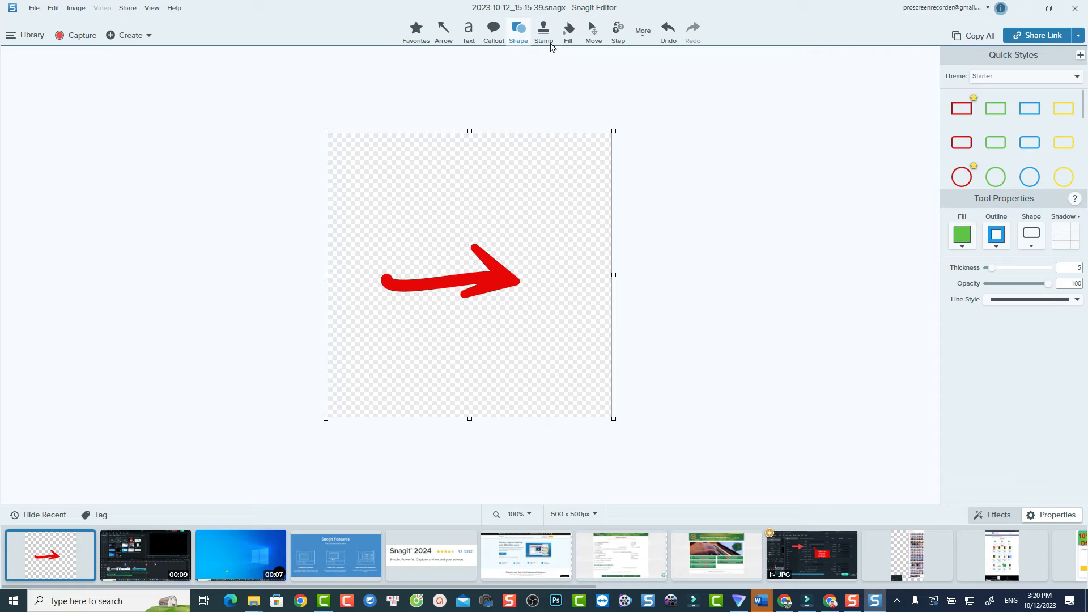
Select the Stamp tool and follow Take me to Assets to the online TechSmith stamp library.
{"action": "left_click", "coordinate": [544, 31]}
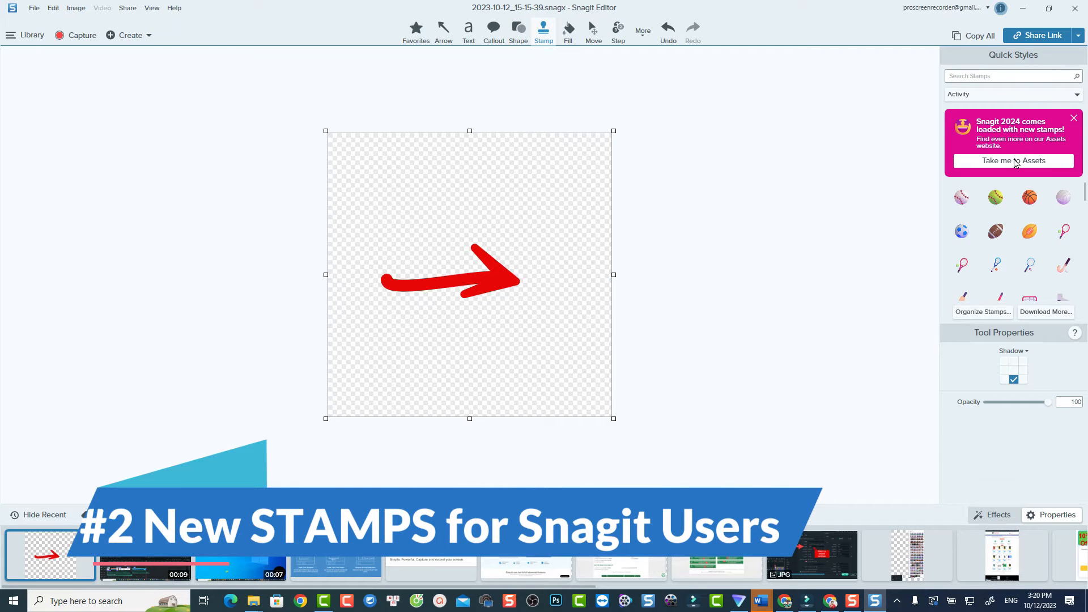
{"action": "left_click", "coordinate": [1013, 160]}
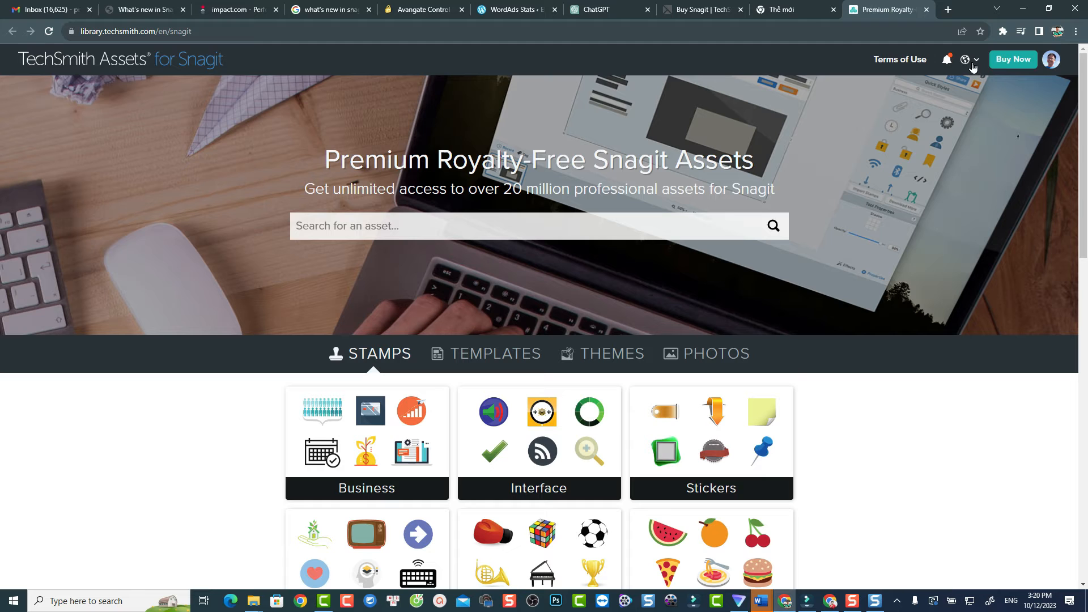
{"action": "mouse_move", "coordinate": [627, 405]}
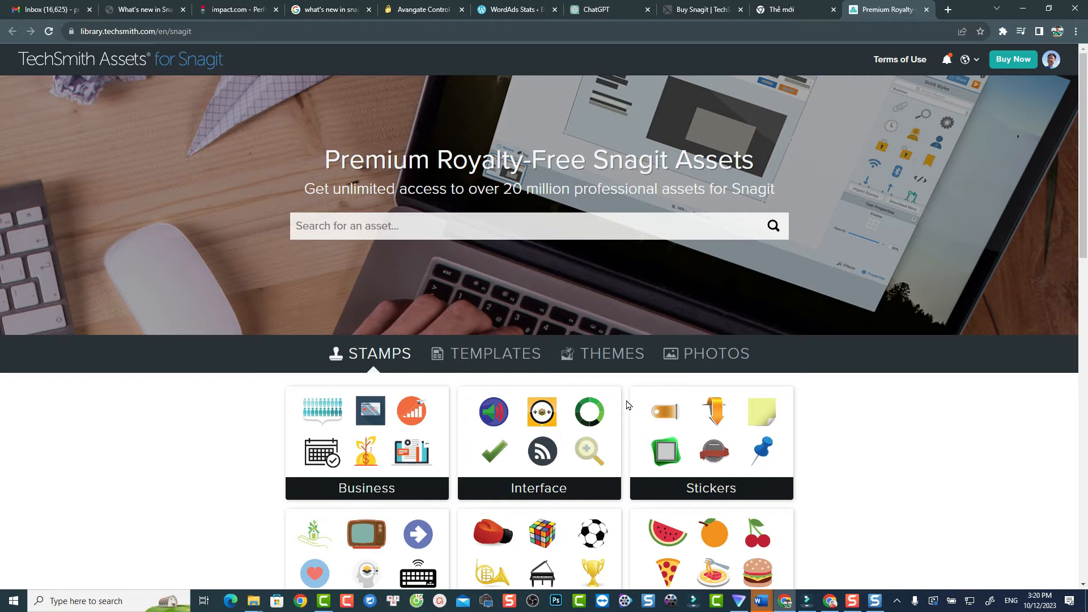
Uncheck Premium under Price so only Starter stamp packs show, then browse the results.
{"action": "scroll", "scroll_direction": "down", "scroll_amount": 3}
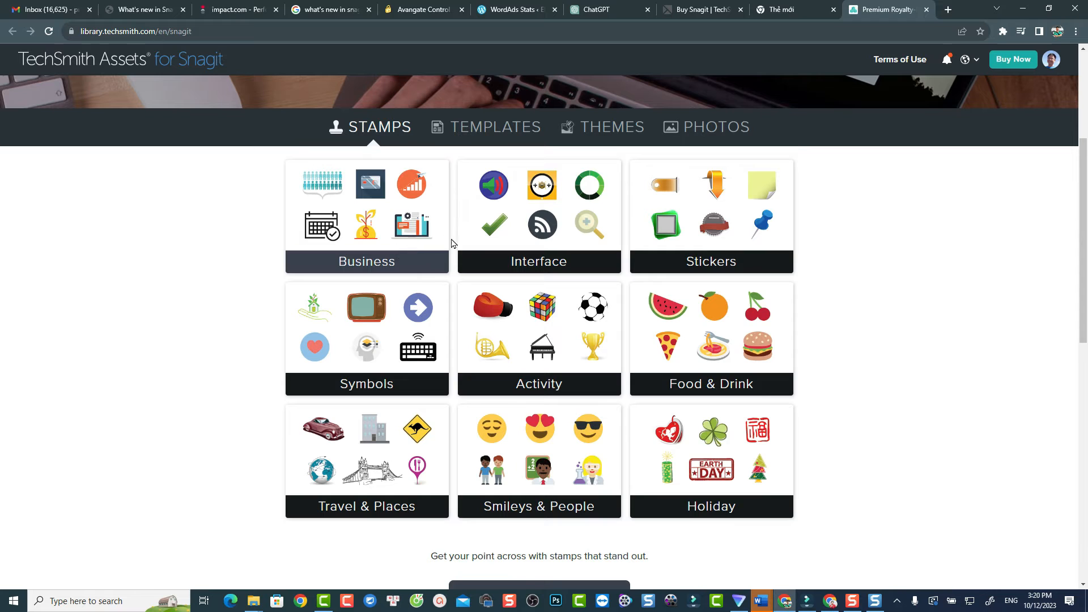
{"action": "mouse_move", "coordinate": [580, 348]}
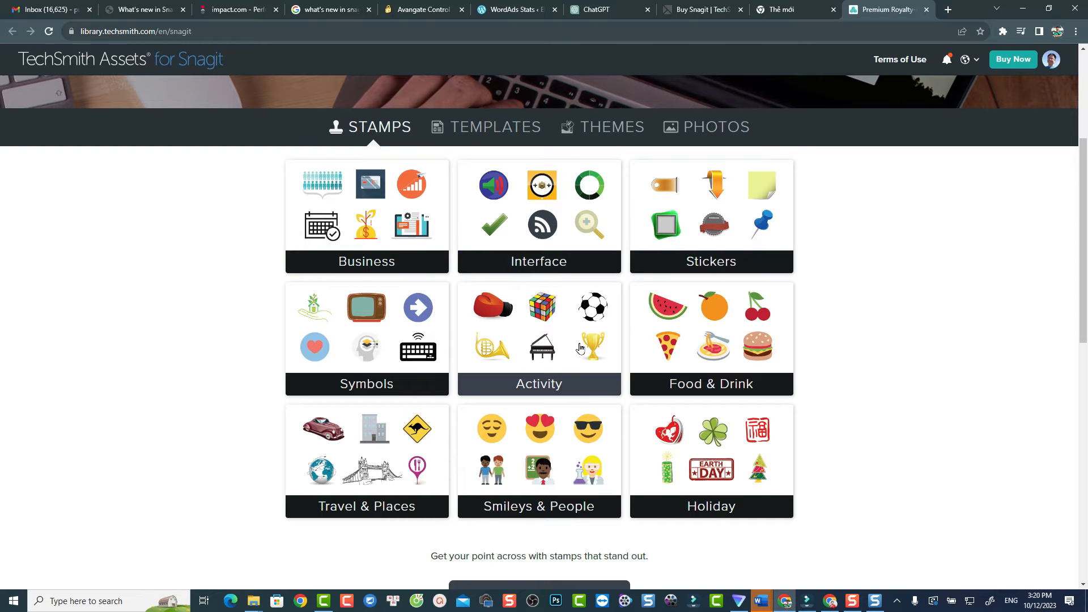
{"action": "mouse_move", "coordinate": [435, 465]}
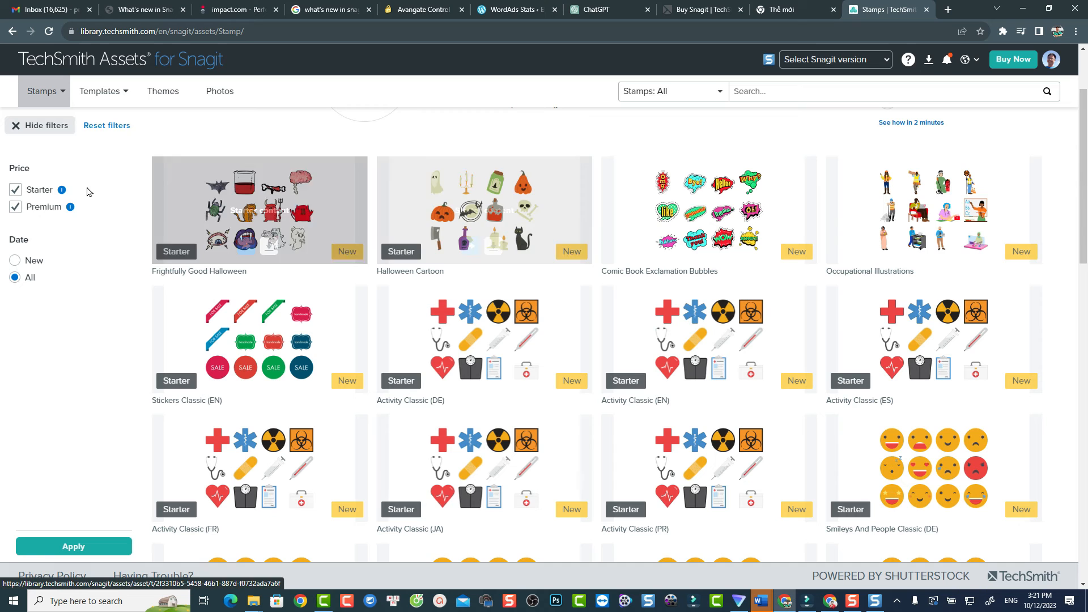
{"action": "mouse_move", "coordinate": [62, 189]}
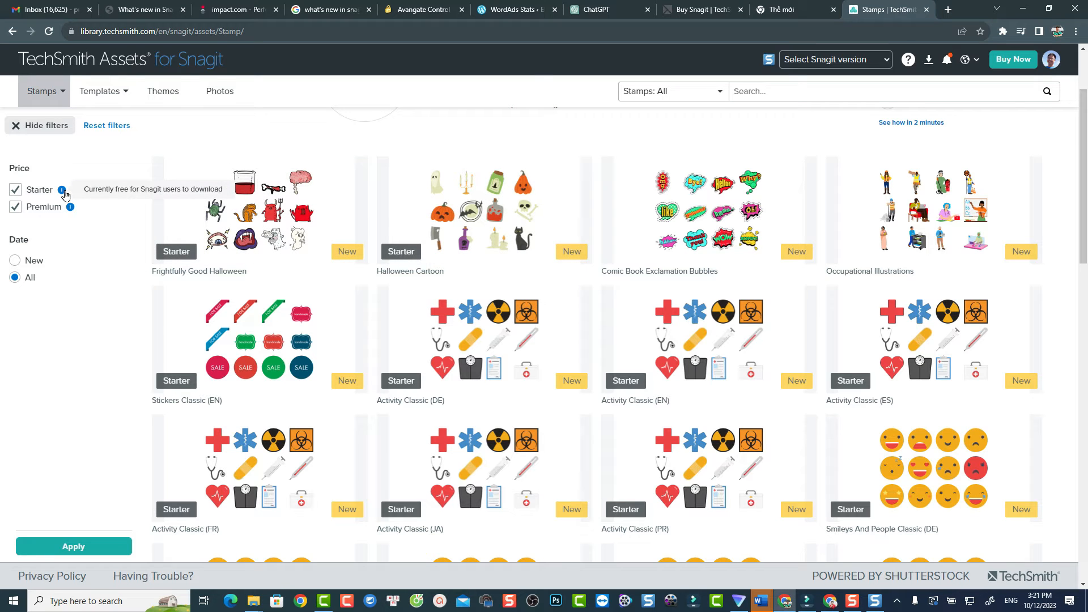
{"action": "mouse_move", "coordinate": [70, 207]}
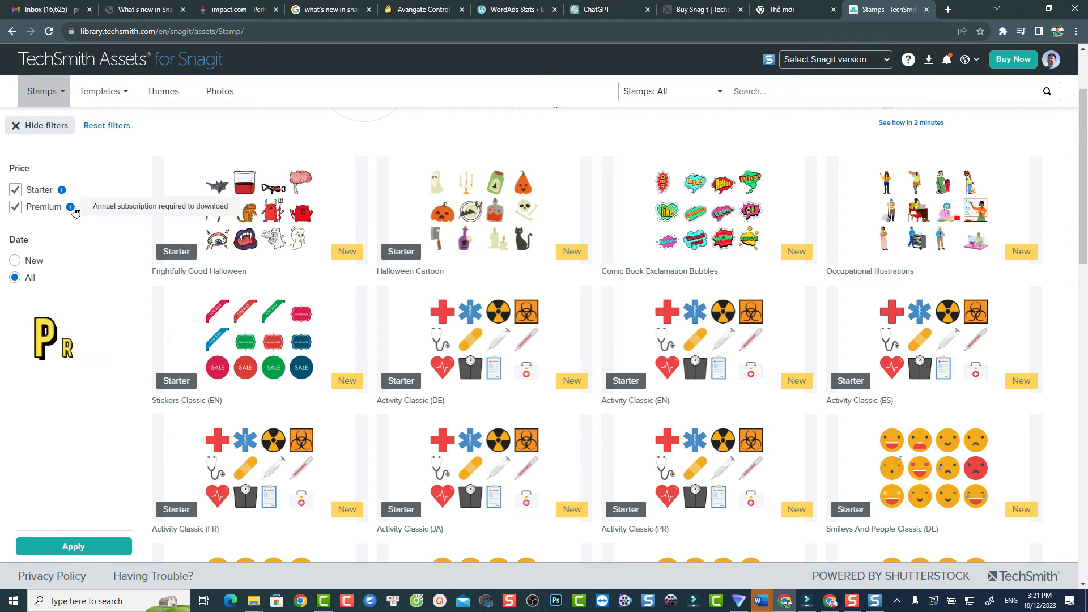
{"action": "left_click", "coordinate": [15, 206]}
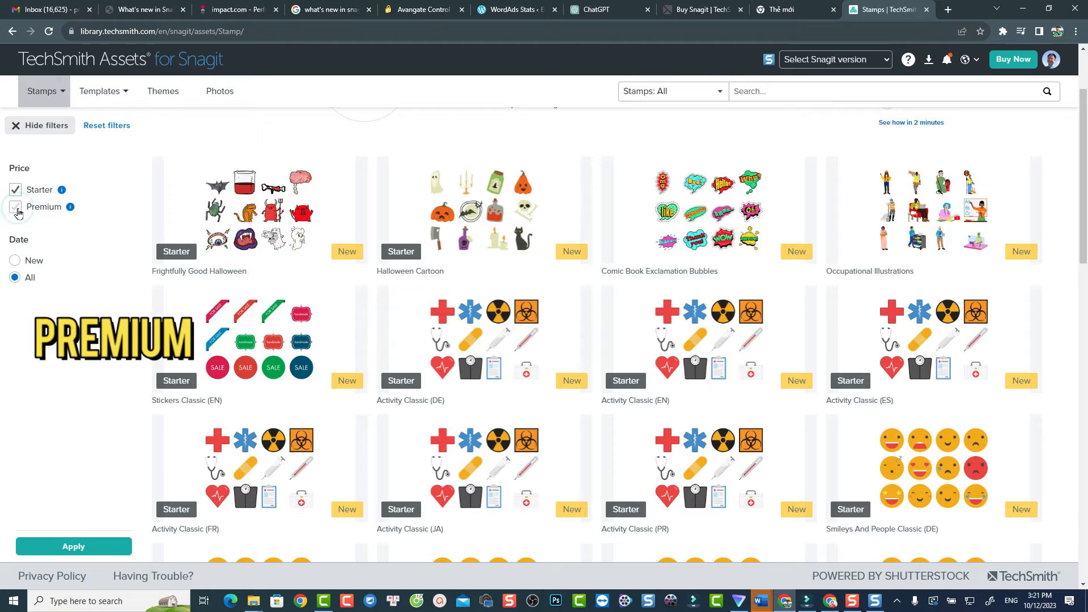
{"action": "left_click", "coordinate": [15, 206]}
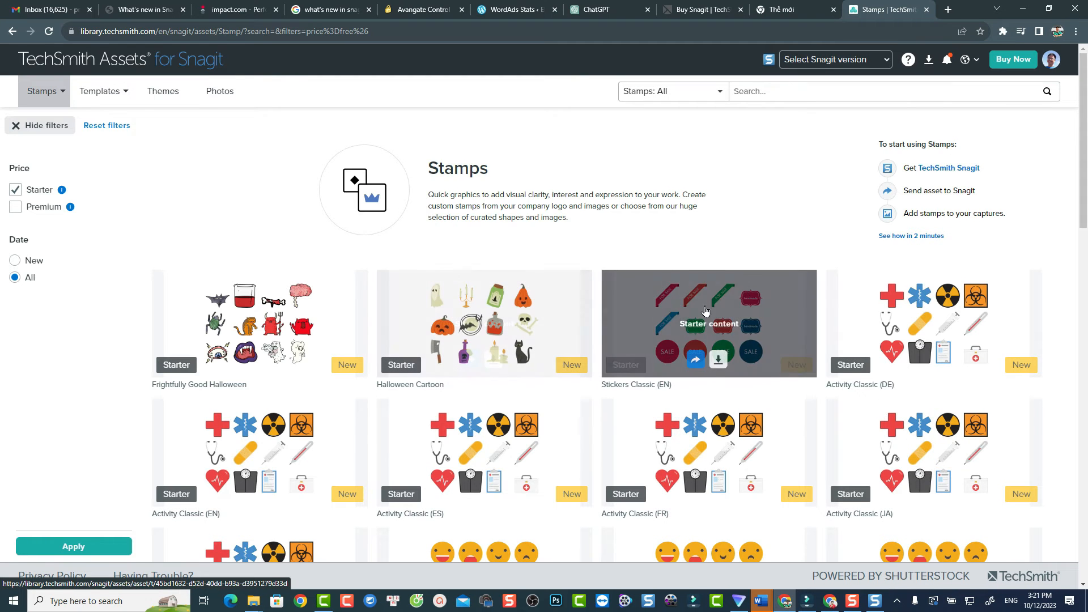
{"action": "scroll", "scroll_direction": "down", "scroll_amount": 3}
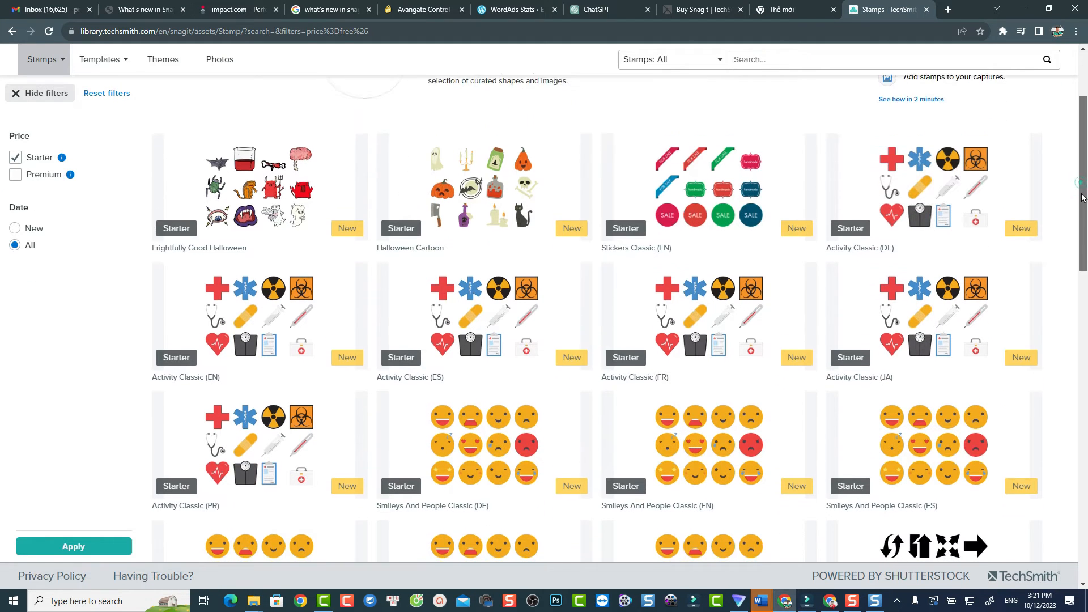
{"action": "scroll", "scroll_direction": "down", "scroll_amount": 3}
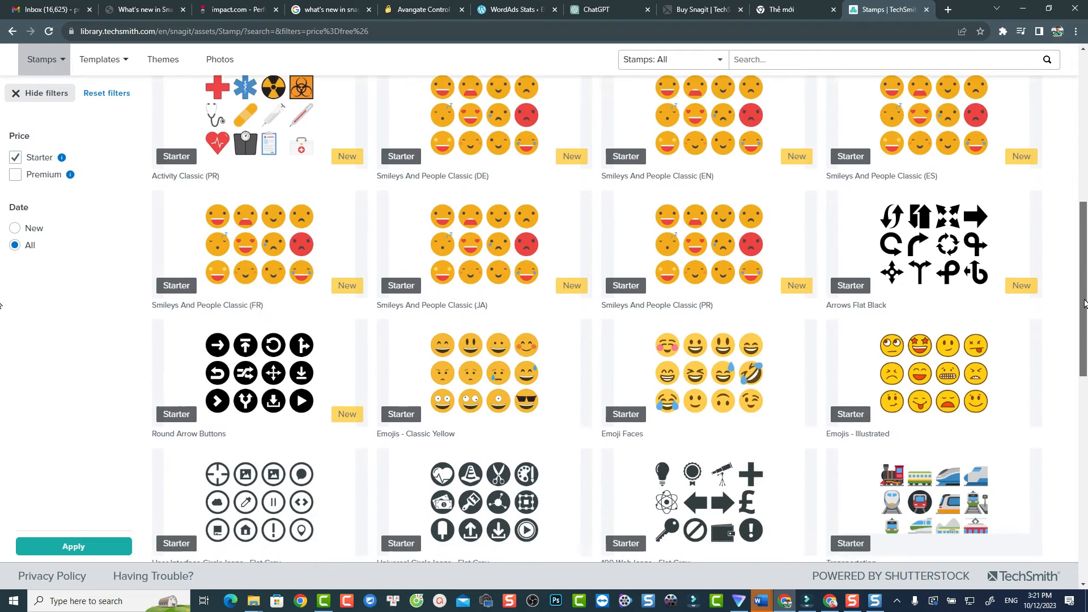
{"action": "scroll", "scroll_direction": "down", "scroll_amount": 3}
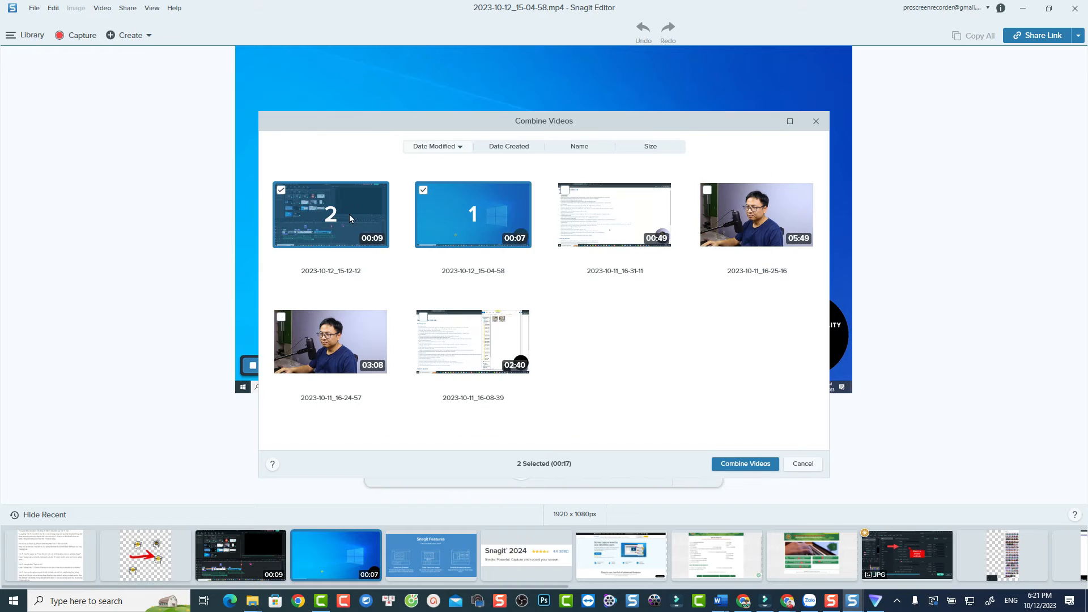
Adjust the picked recordings, open the 00:09 Filmora recording and bring up the Combine Videos window.
{"action": "left_click", "coordinate": [614, 214]}
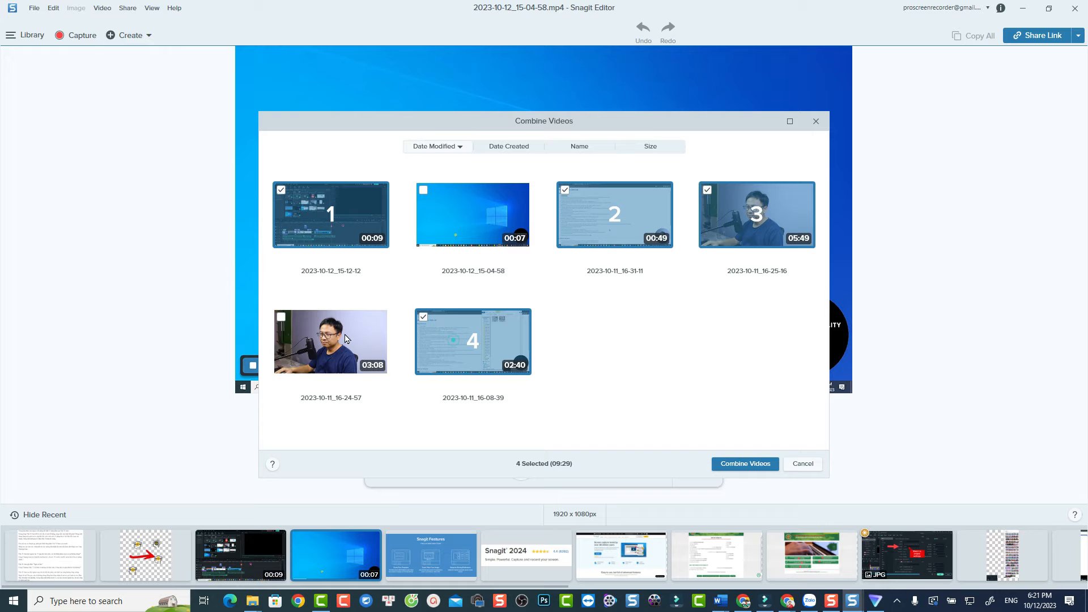
{"action": "left_click", "coordinate": [330, 341]}
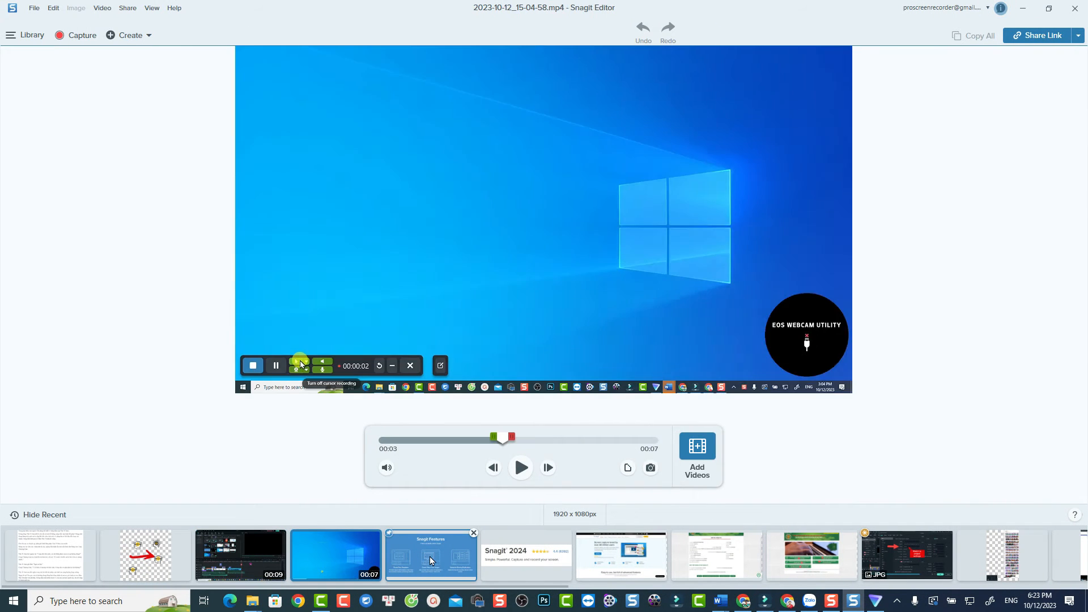
{"action": "left_click", "coordinate": [239, 555]}
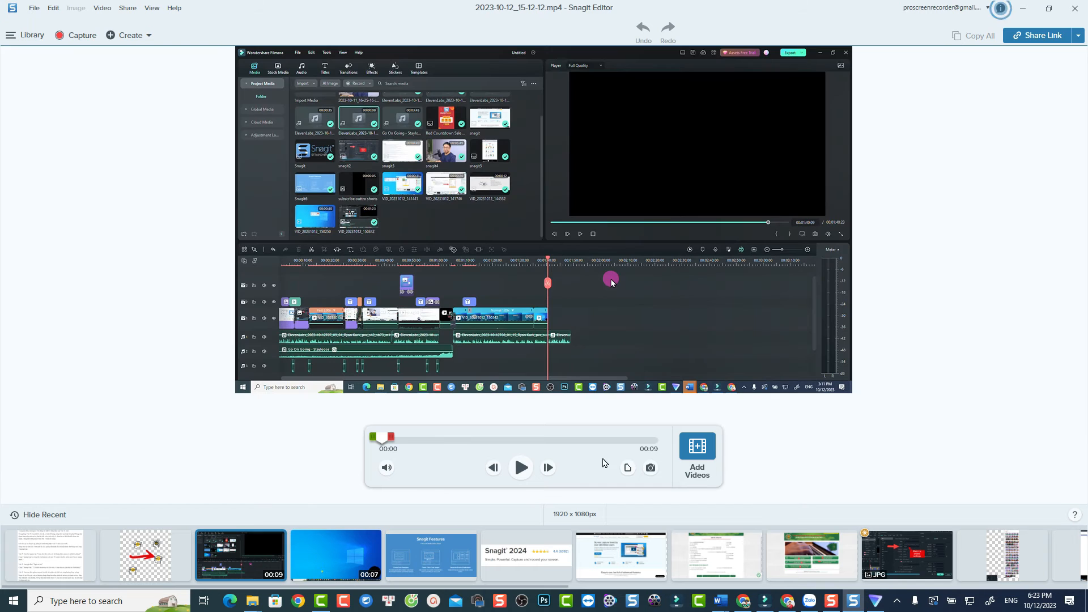
{"action": "mouse_move", "coordinate": [696, 451]}
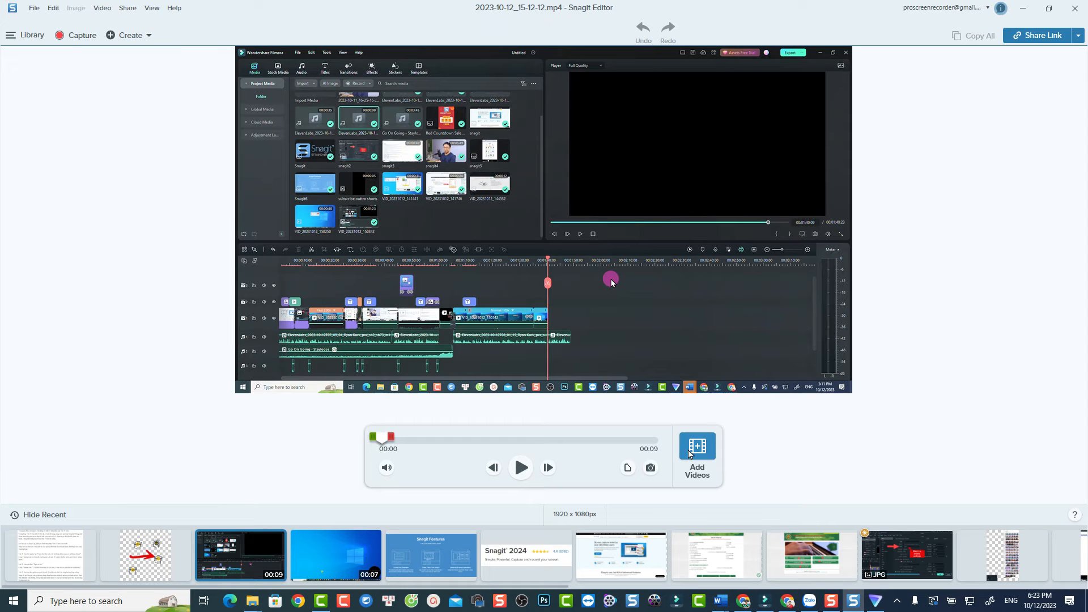
{"action": "mouse_move", "coordinate": [686, 469]}
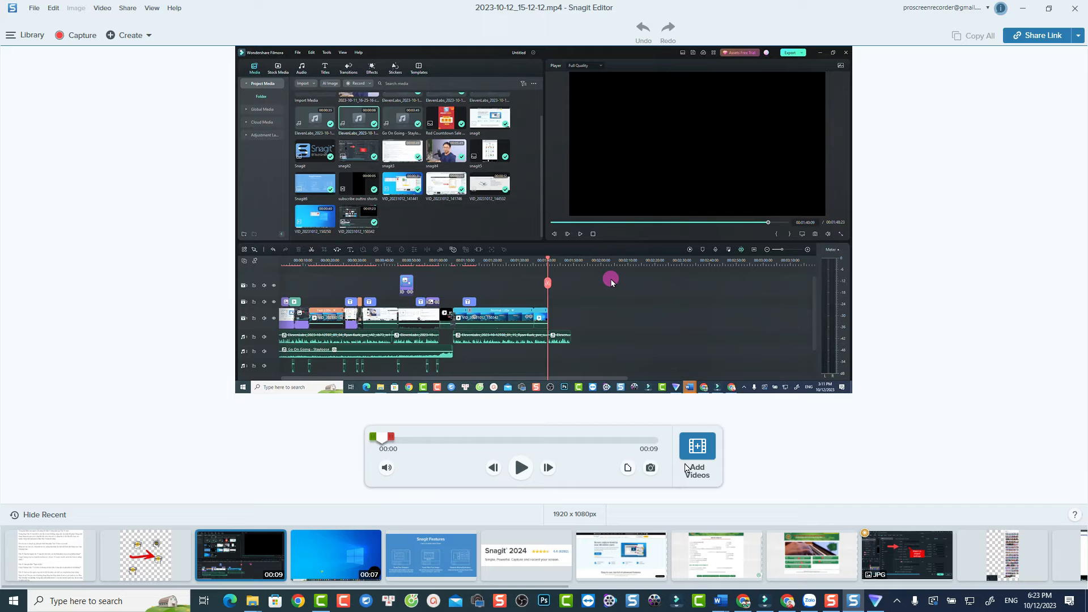
{"action": "left_click", "coordinate": [696, 445]}
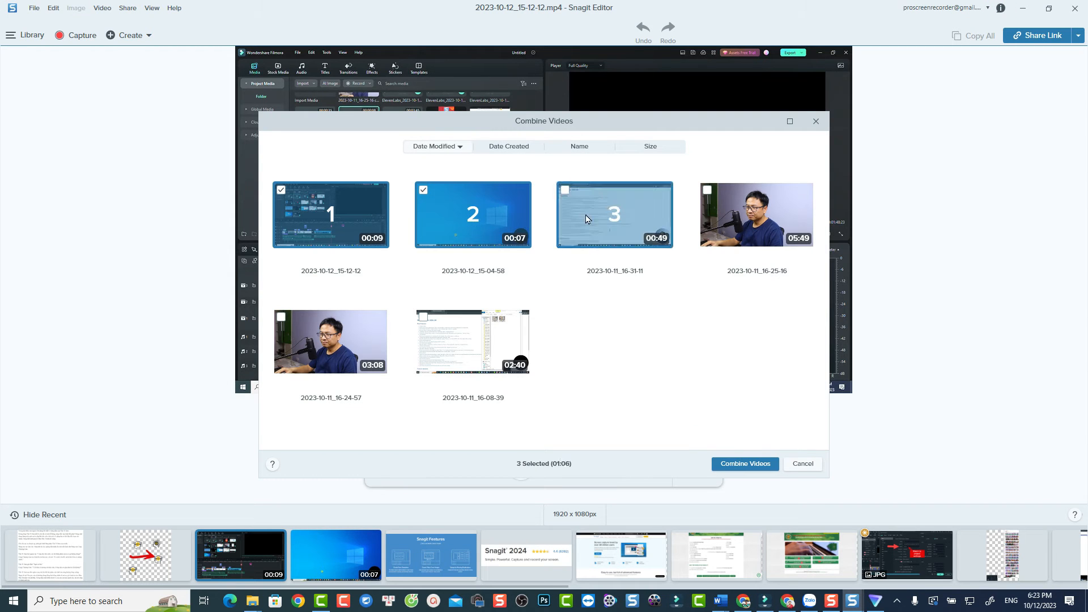
Toggle the 05:49 clip, add the remaining recordings, combine the six into one video and play it.
{"action": "left_click", "coordinate": [755, 213]}
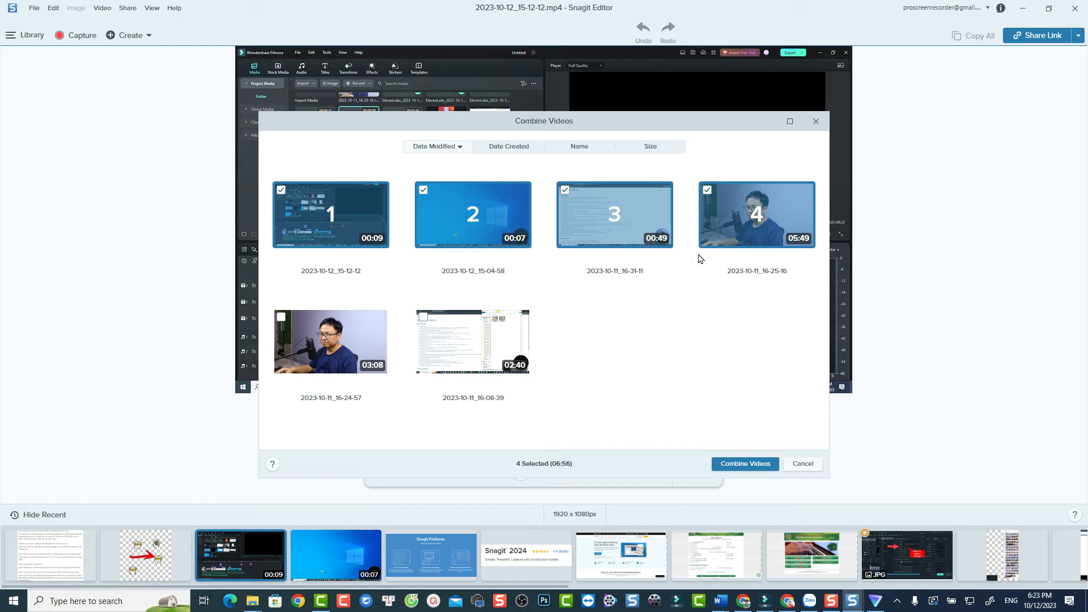
{"action": "left_click", "coordinate": [756, 214]}
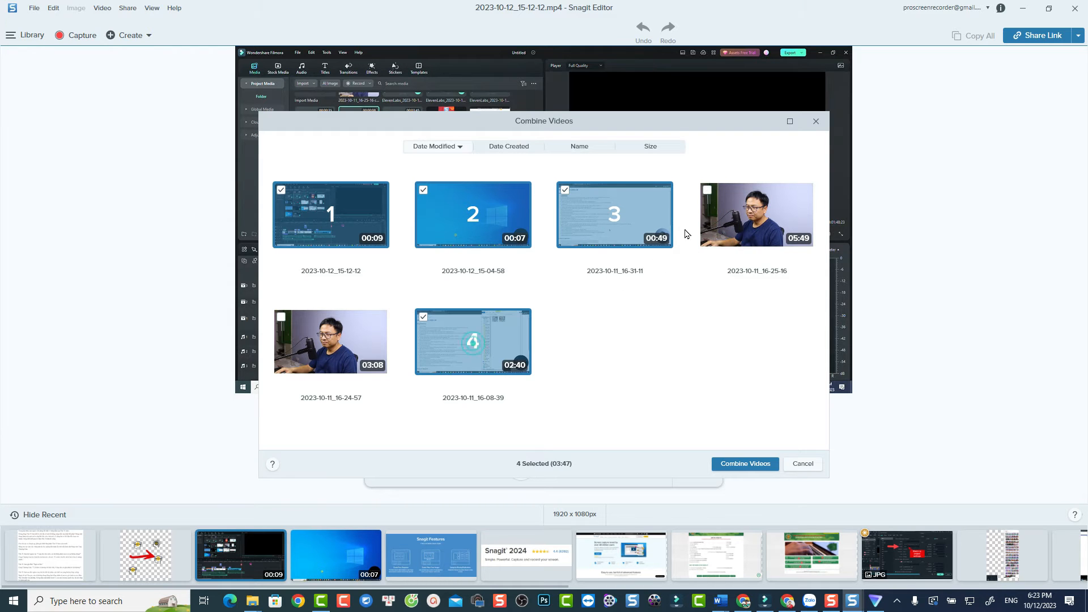
{"action": "left_click", "coordinate": [330, 342]}
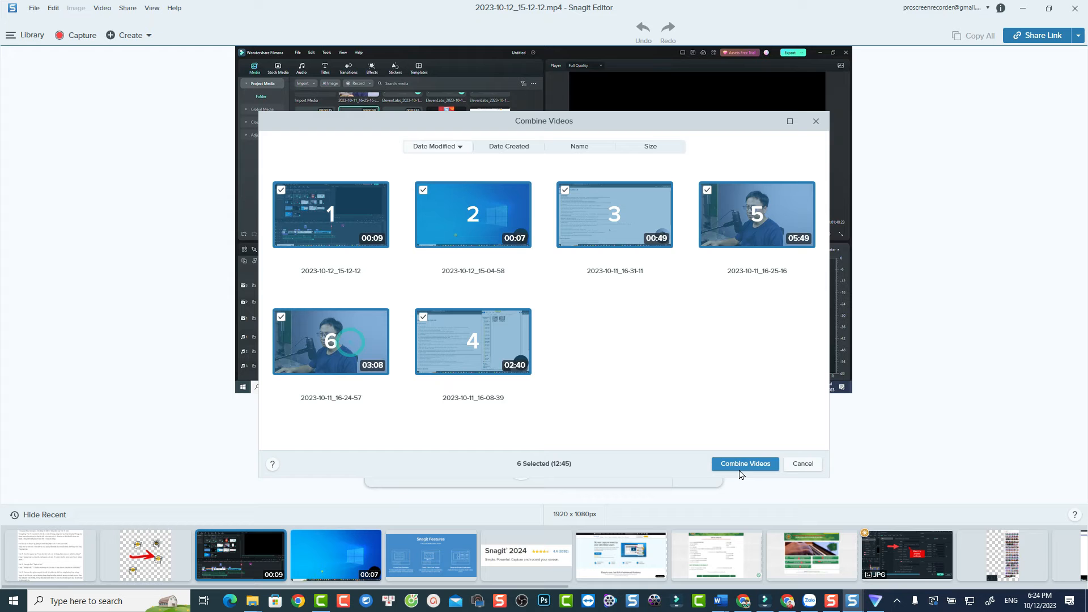
{"action": "left_click", "coordinate": [745, 464]}
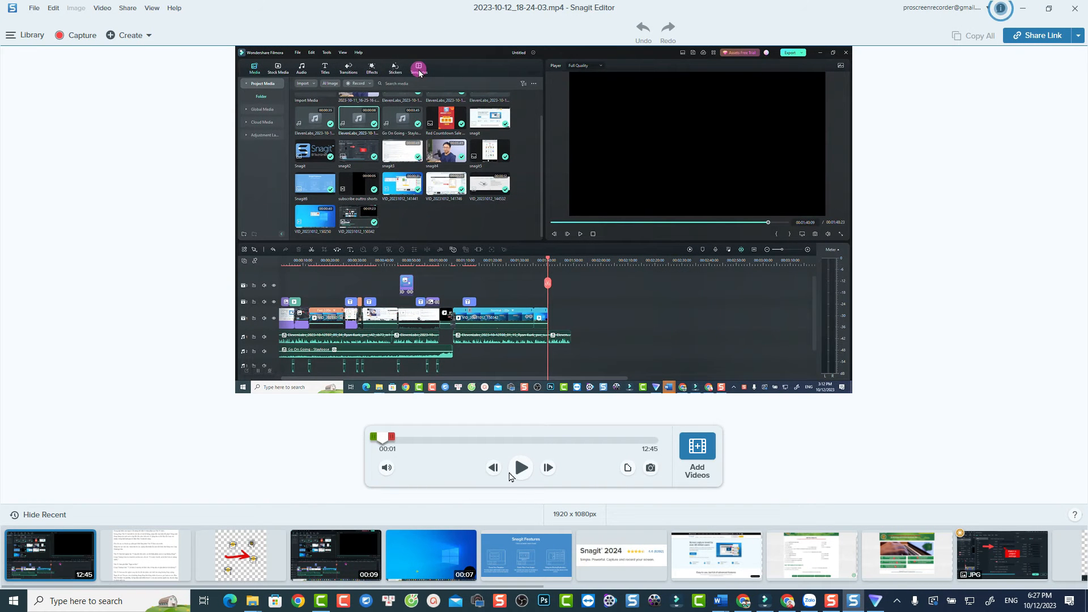
{"action": "left_click", "coordinate": [395, 67]}
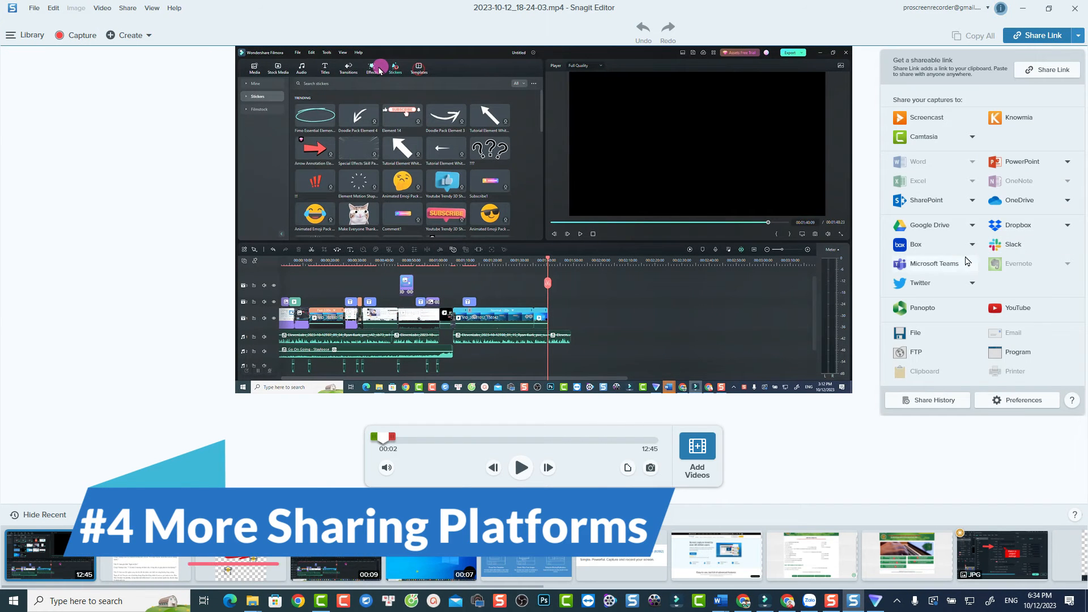
{"action": "mouse_move", "coordinate": [1033, 152]}
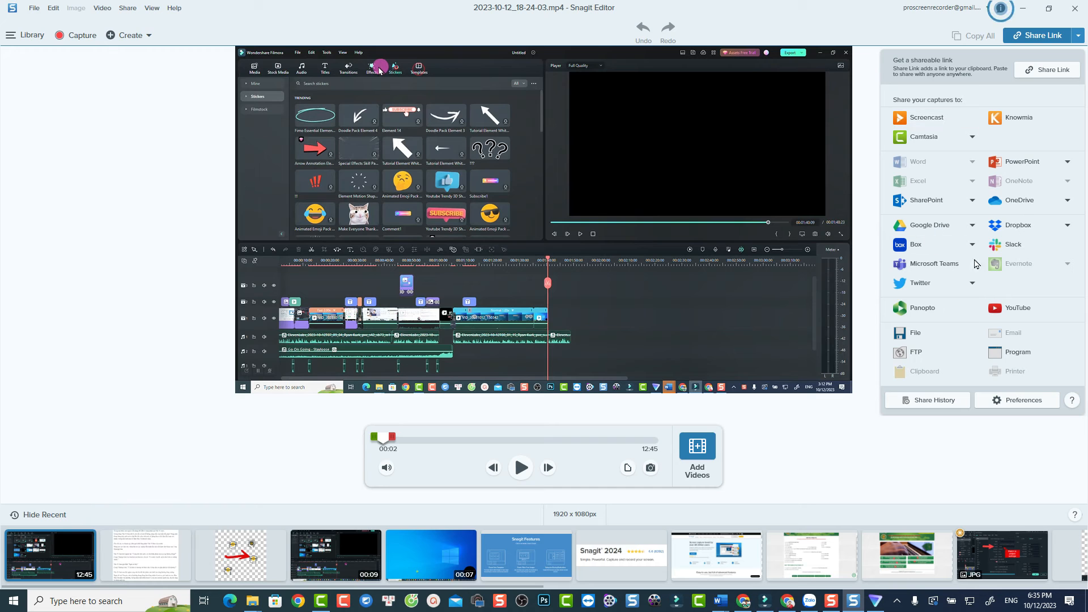
{"action": "mouse_move", "coordinate": [1004, 382]}
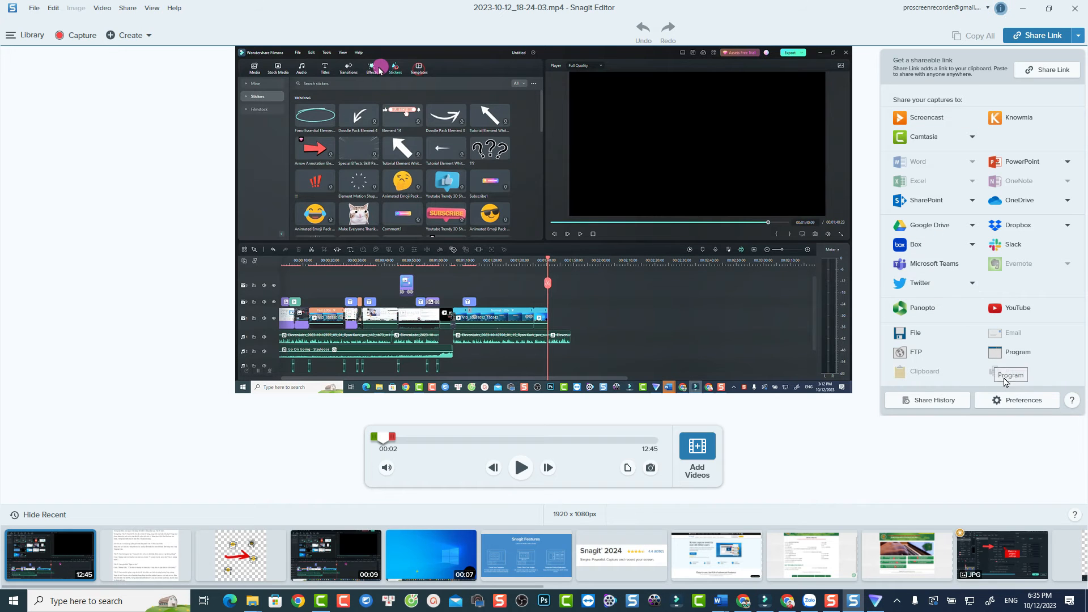
{"action": "mouse_move", "coordinate": [928, 400]}
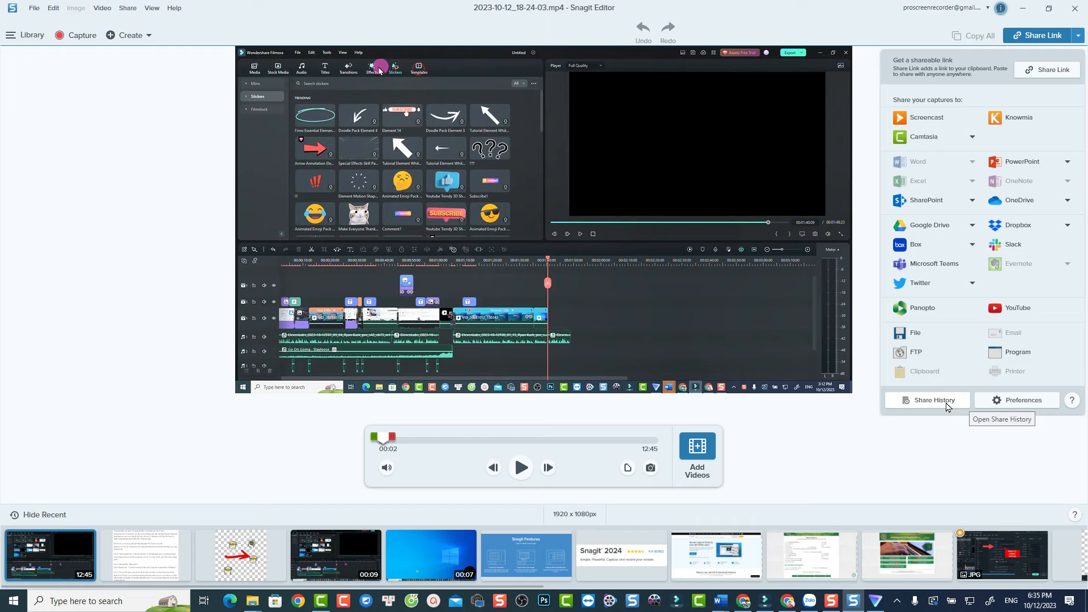
{"action": "mouse_move", "coordinate": [1039, 35]}
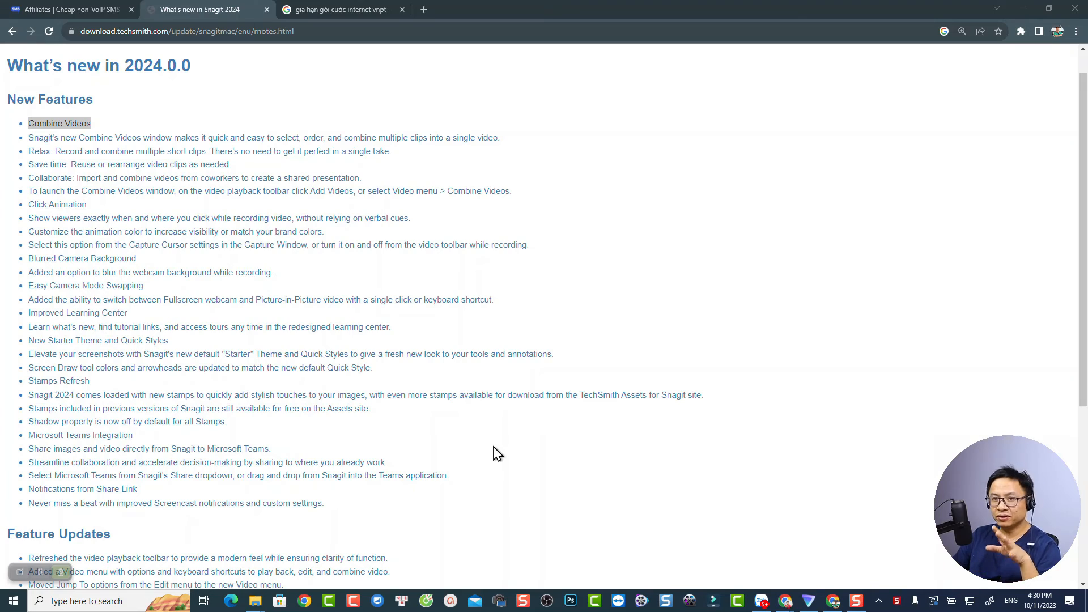
{"action": "key", "text": "f11"}
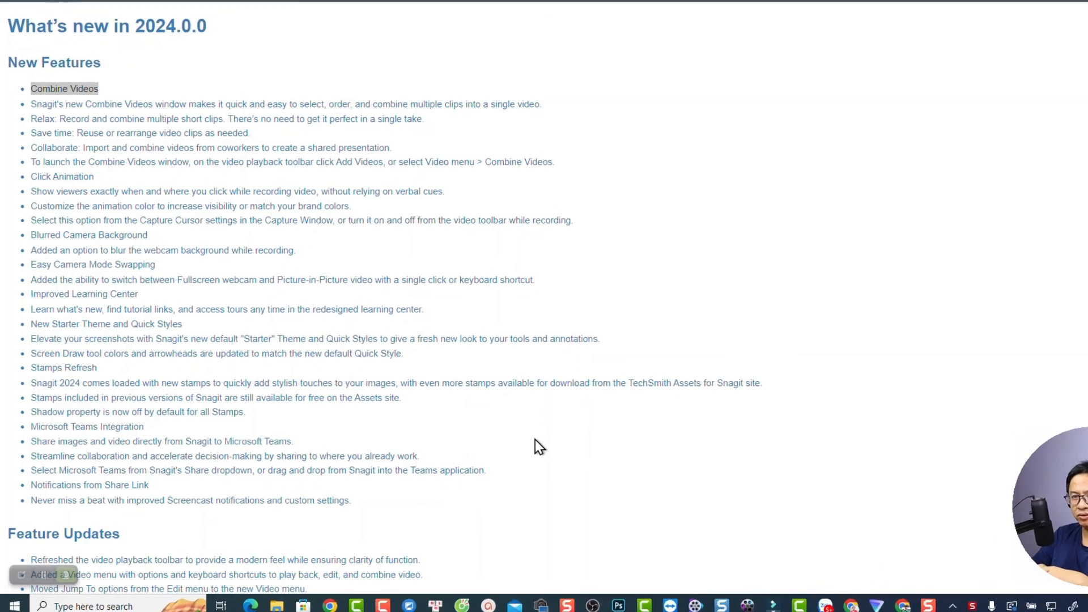
{"action": "scroll", "scroll_direction": "down", "scroll_amount": 3}
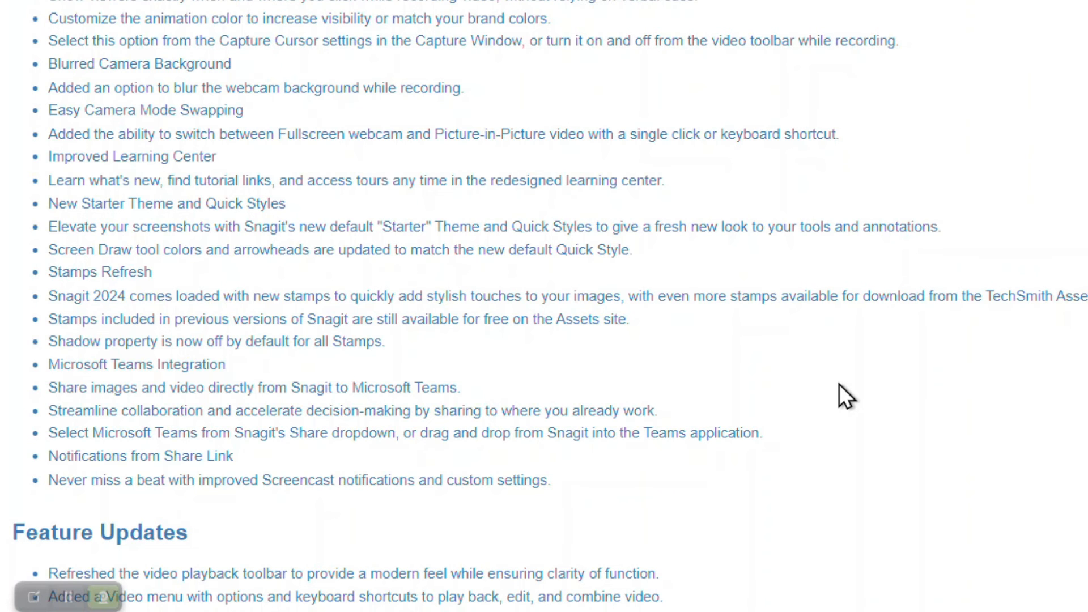
{"action": "scroll", "scroll_direction": "up", "scroll_amount": 3}
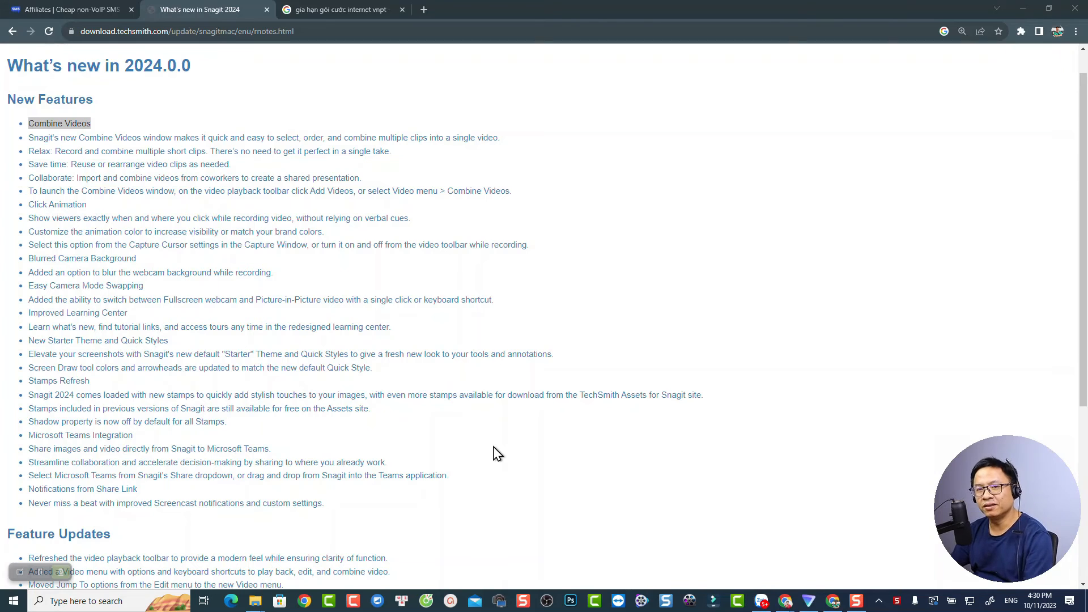